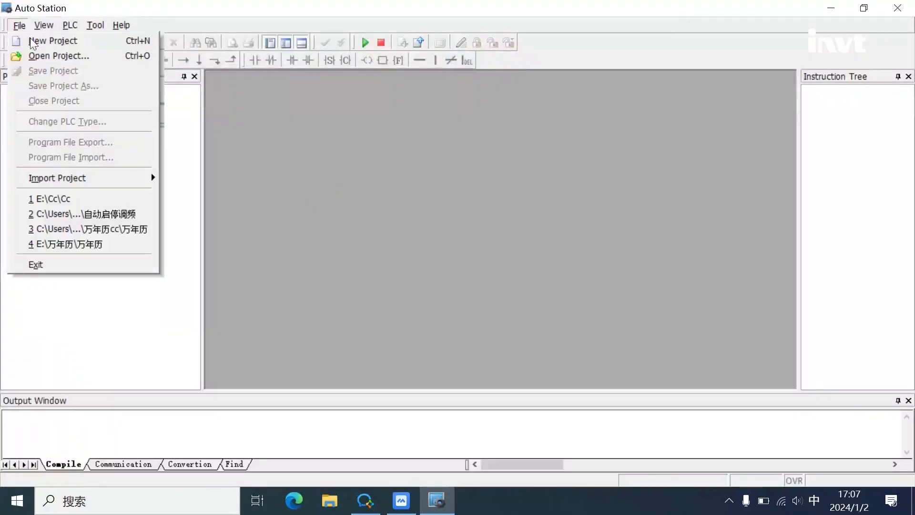
Step: Load the Cc sample project from the E:\Cc folder
click(58, 55)
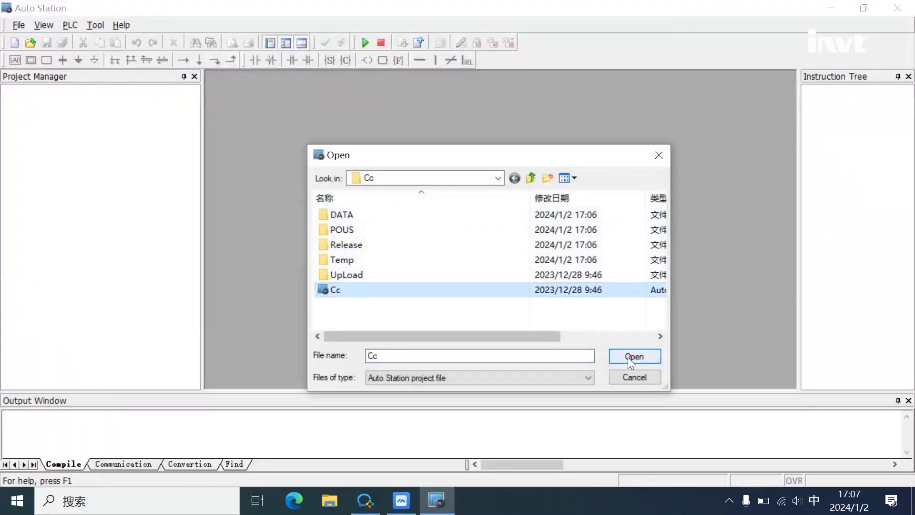
click(633, 356)
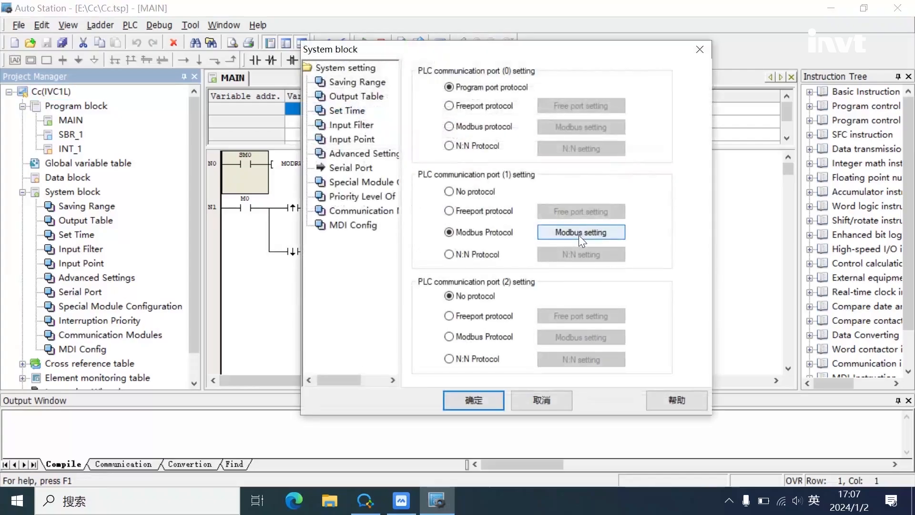
Step: Confirm port 1 Modbus as master station: 19200 baud, even parity, station 5, RTU mode
click(580, 231)
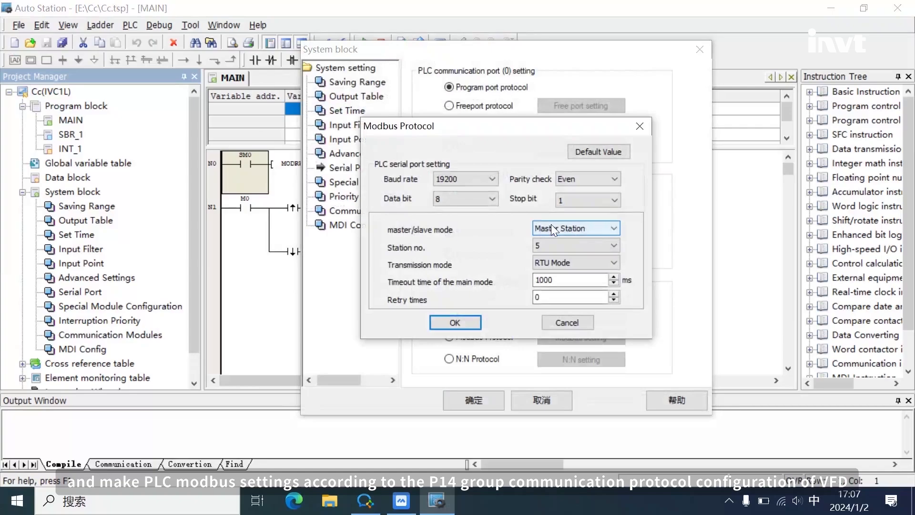
mouse_move(493, 168)
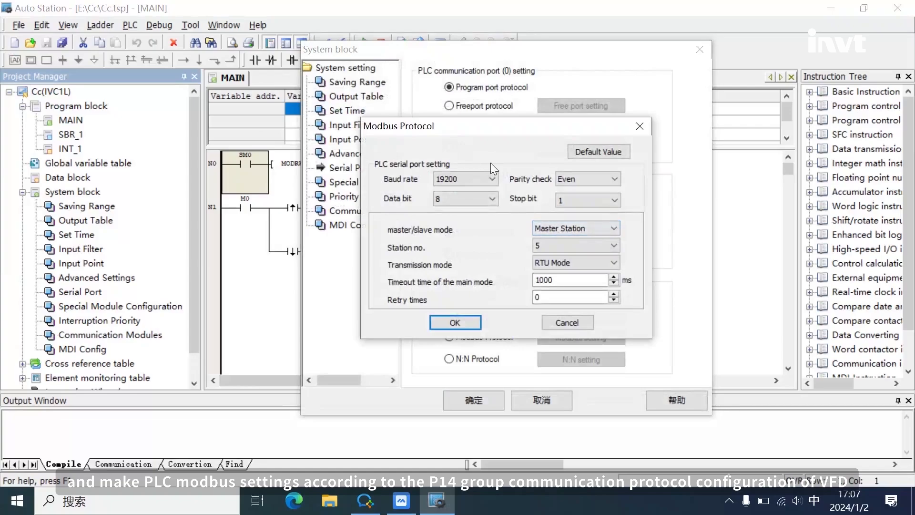
mouse_move(440, 149)
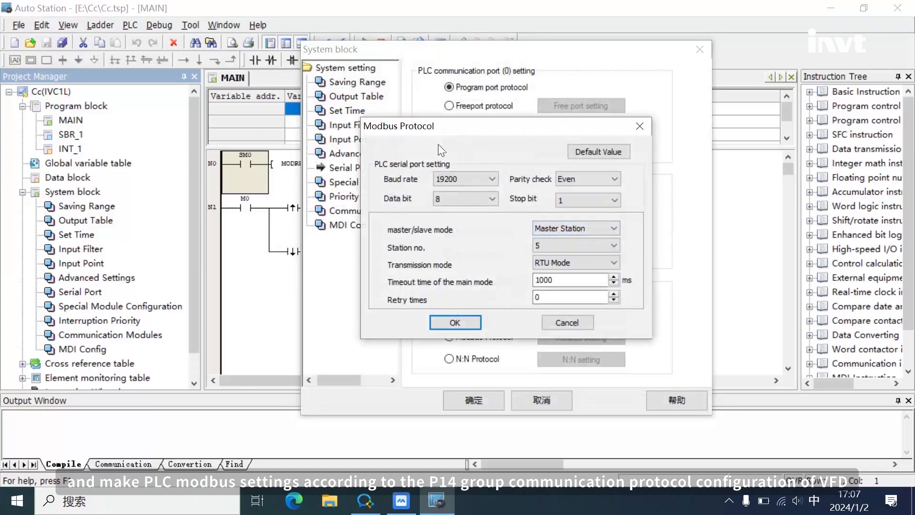
click(454, 322)
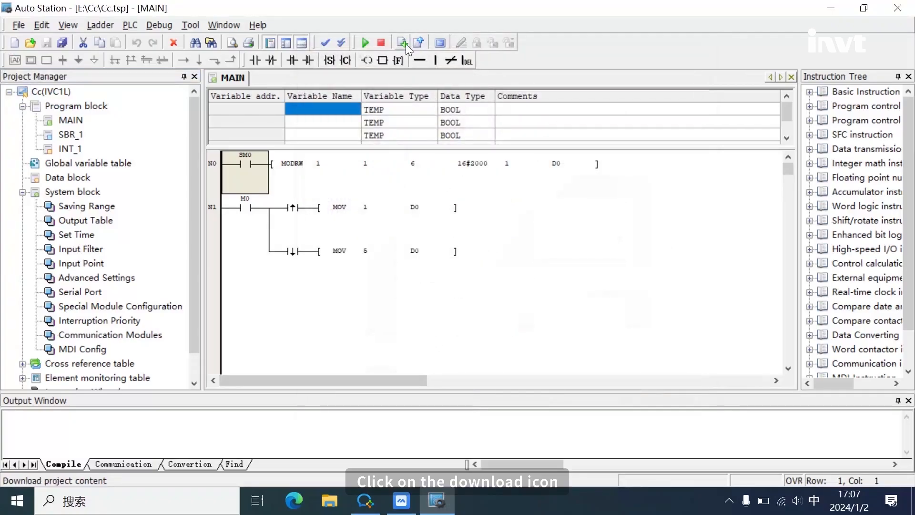
Step: Download the recompiled program to the PLC and set the PLC to Run
click(402, 42)
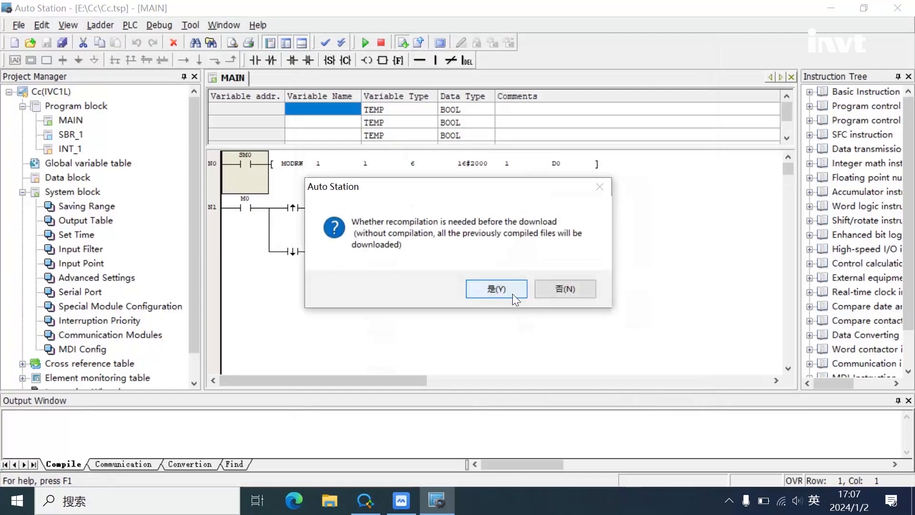
click(496, 287)
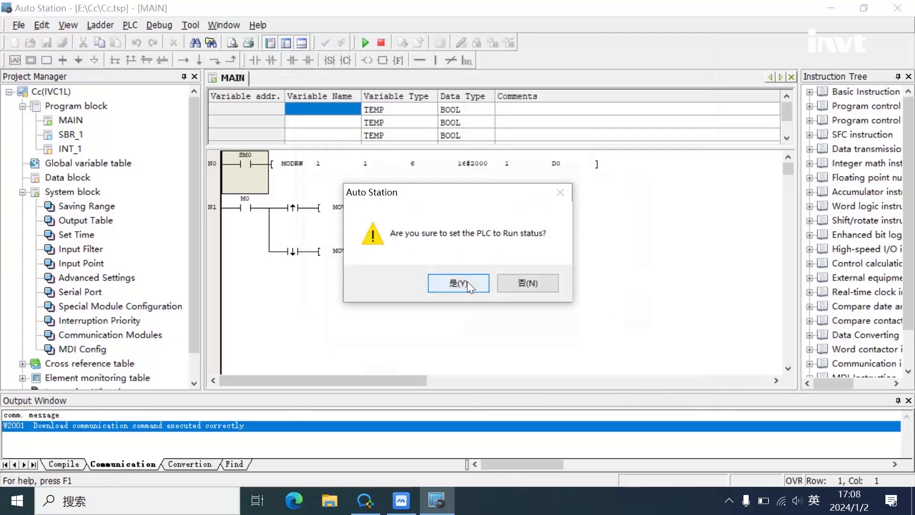
click(459, 283)
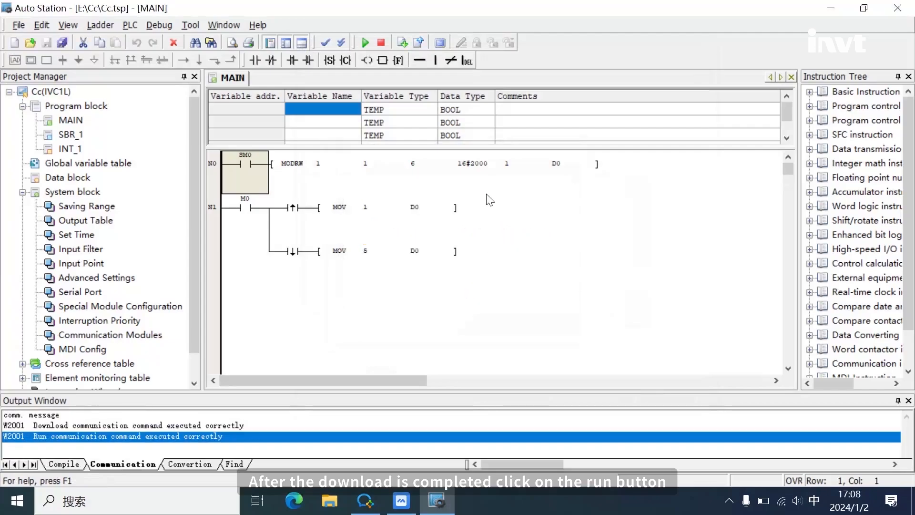
Step: Set the PLC to Run again and start live monitoring of the ladder program
click(365, 42)
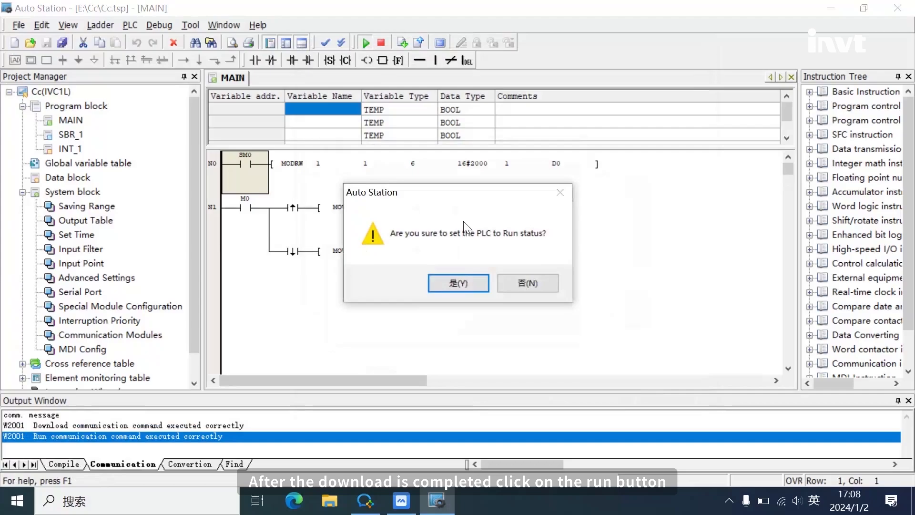
click(458, 283)
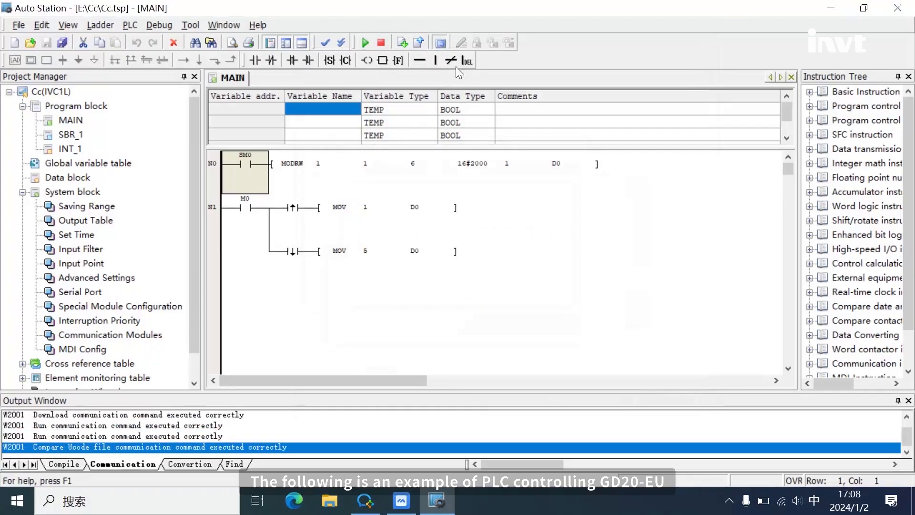
click(365, 42)
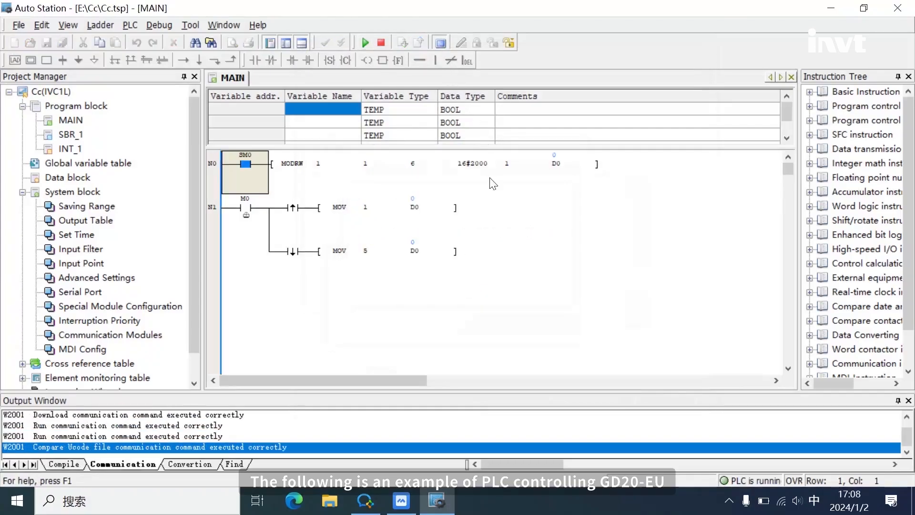
mouse_move(484, 186)
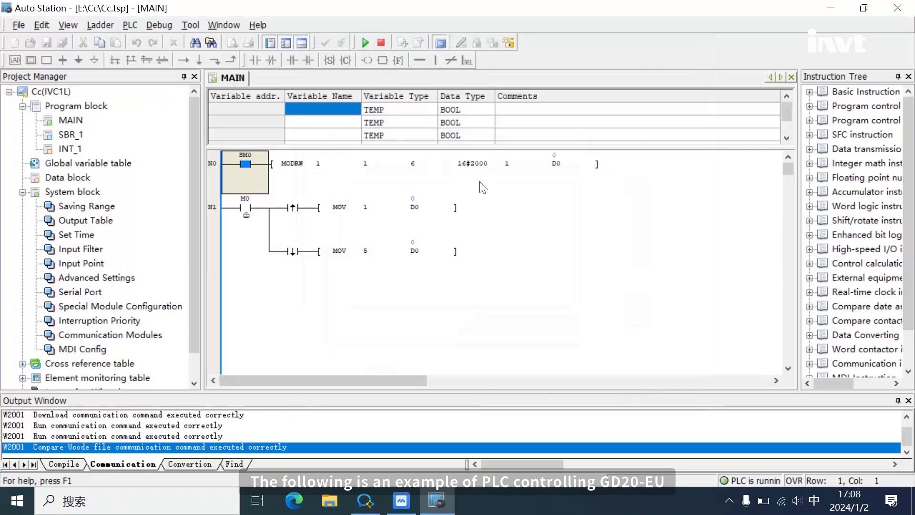